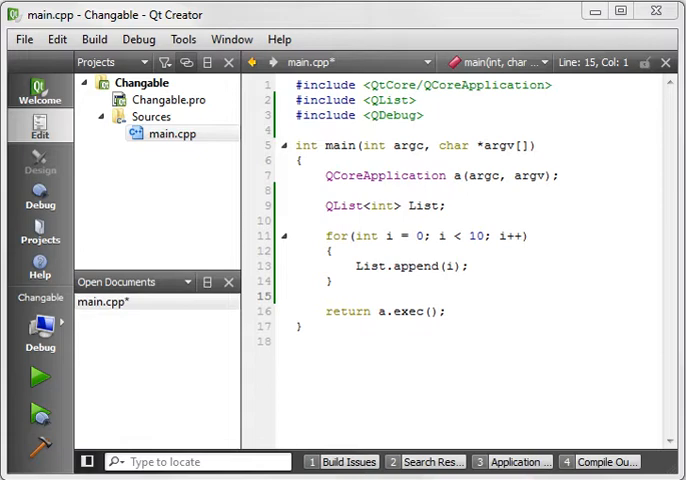
pyautogui.moveTo(598, 181)
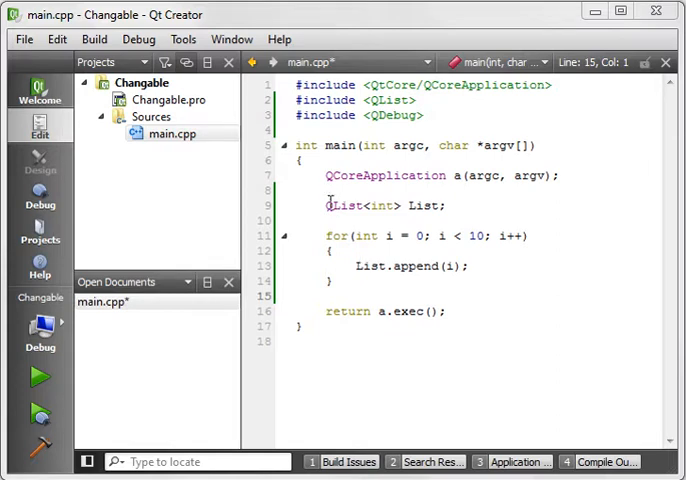
# Insert blank lines after the list-filling for loop, before return a.exec()
pyautogui.doubleClick(338, 205)
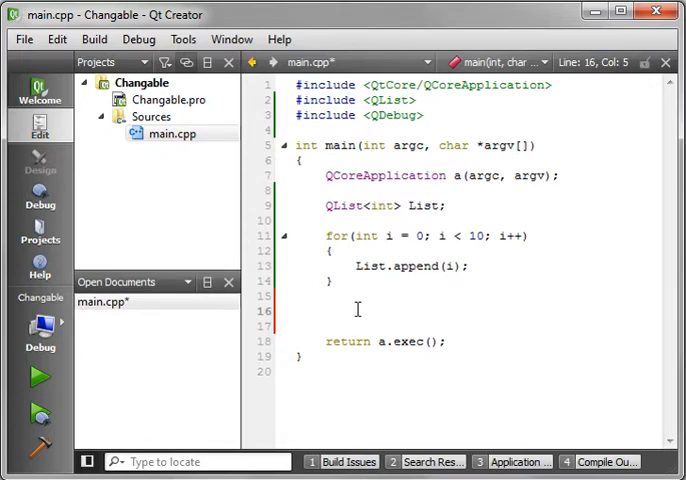
# Declare QListIterator<int> Iter(List); and add an empty while(Iter.hasNext()) loop
pyautogui.write('Q')
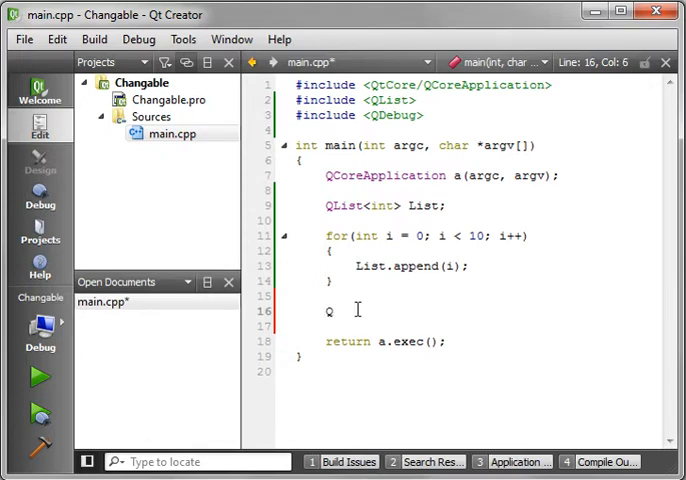
pyautogui.write('lis')
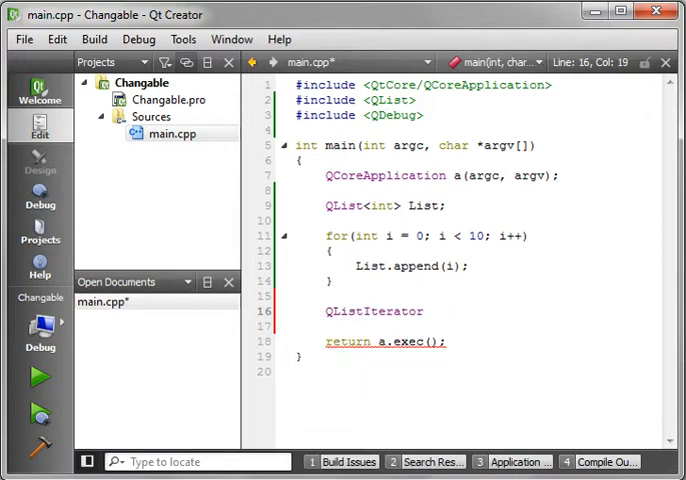
pyautogui.write('<')
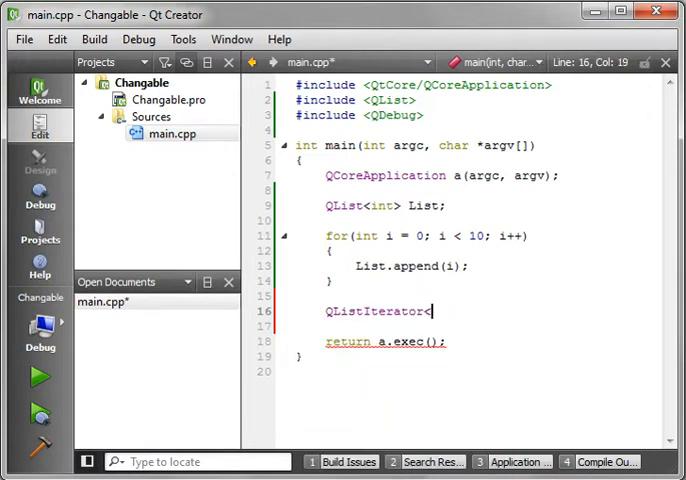
pyautogui.write('int> I')
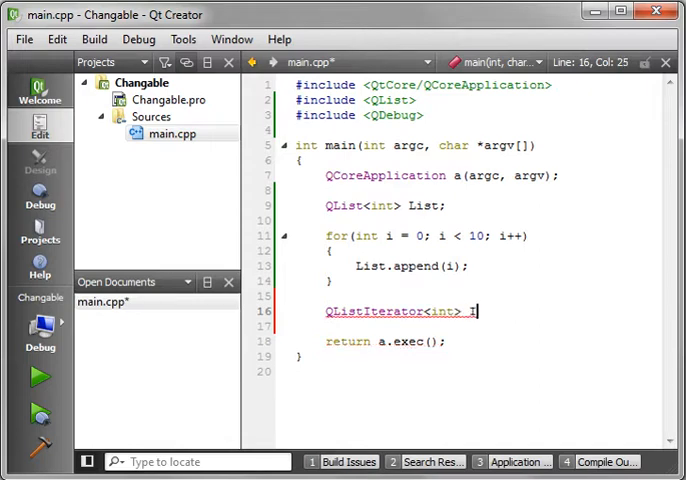
pyautogui.write('Iter(Lis')
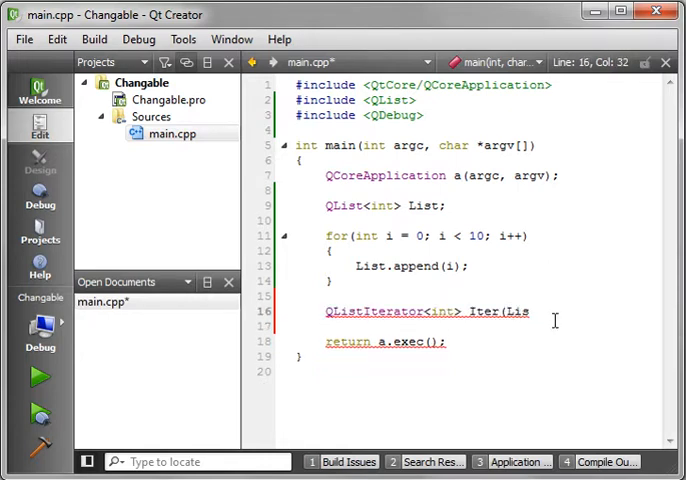
pyautogui.write('t);')
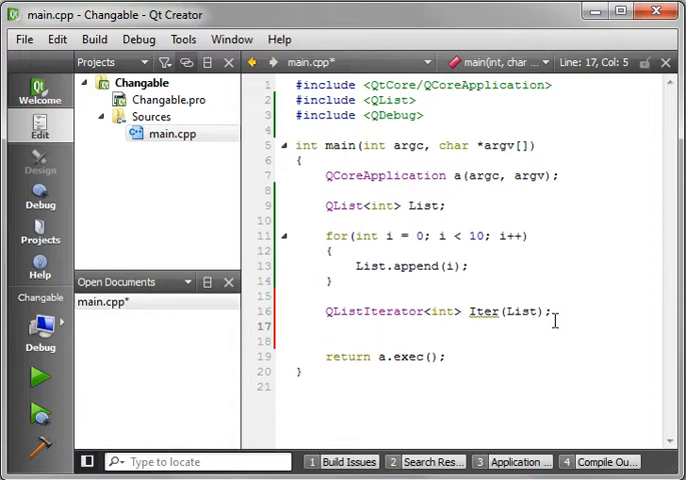
pyautogui.write('while()')
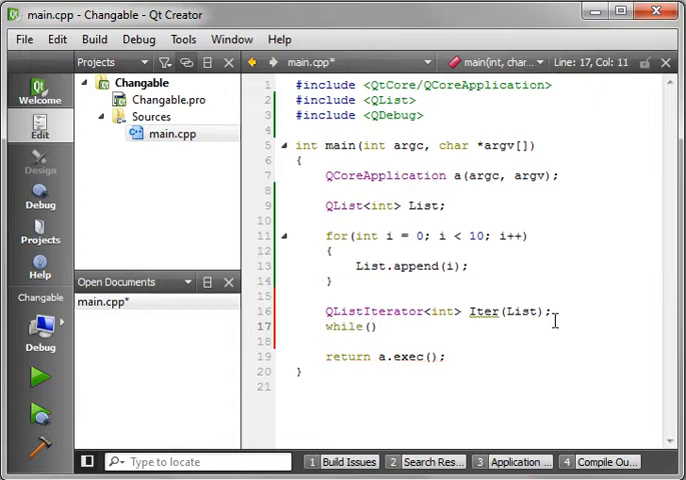
pyautogui.write('Iter,')
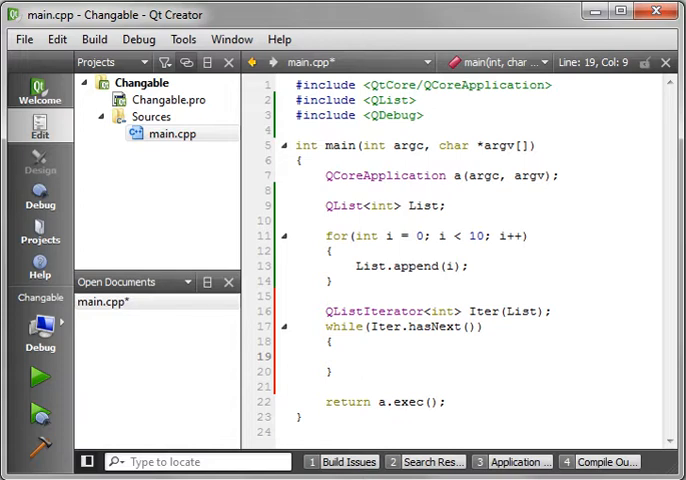
# Inside the while loop, add int i = Iter.next(); and an empty if(i == 5) block
pyautogui.write('int i =')
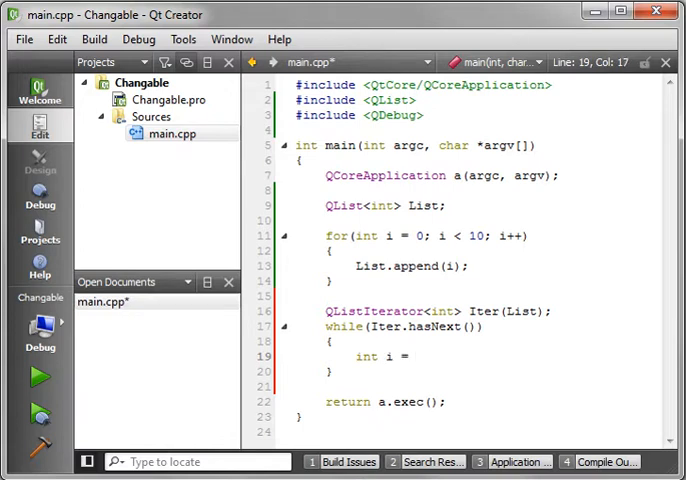
pyautogui.write('ite')
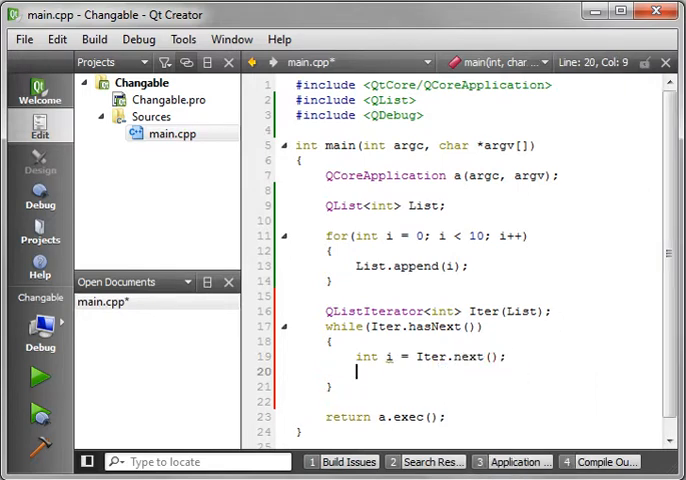
pyautogui.write('if(i)')
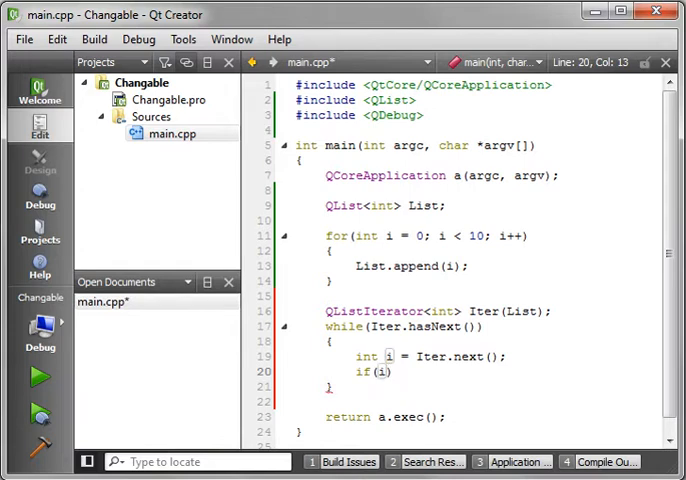
pyautogui.write('== 5')
pyautogui.write('{')
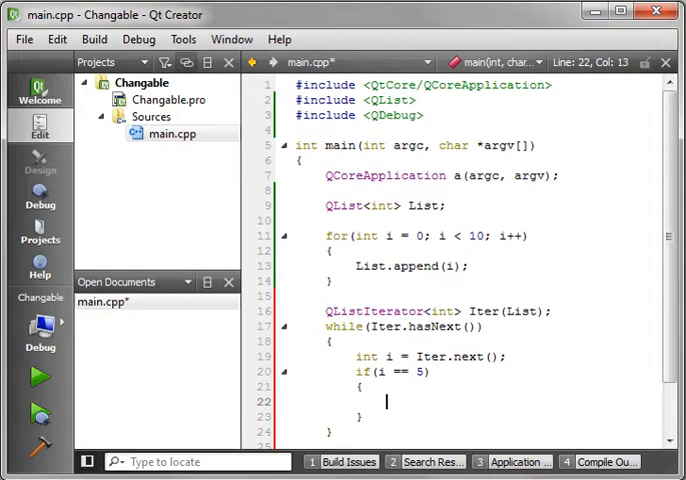
pyautogui.write('Iter.')
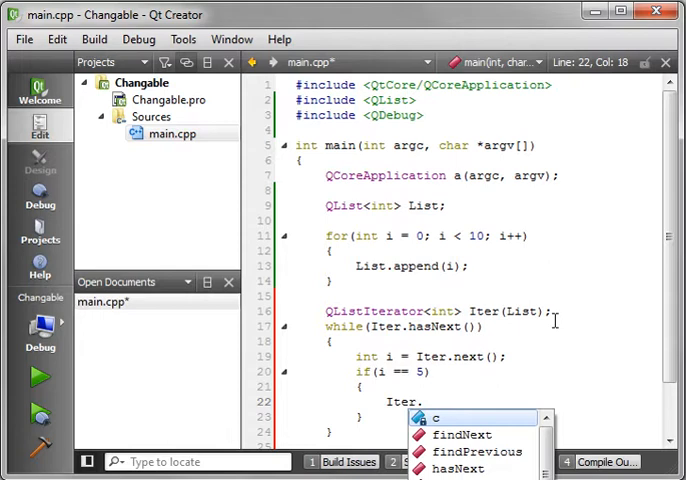
pyautogui.press('Escape')
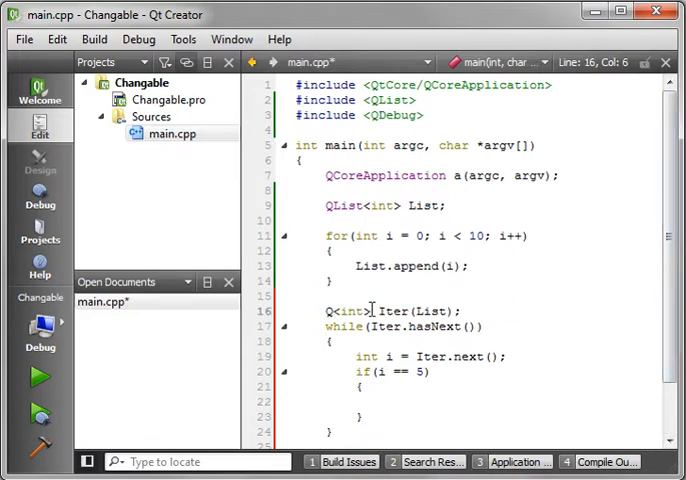
# Change the iterator declaration to QMutableListIterator<int> Iter(List), then return inside the if block
pyautogui.write('MutableListIterator')
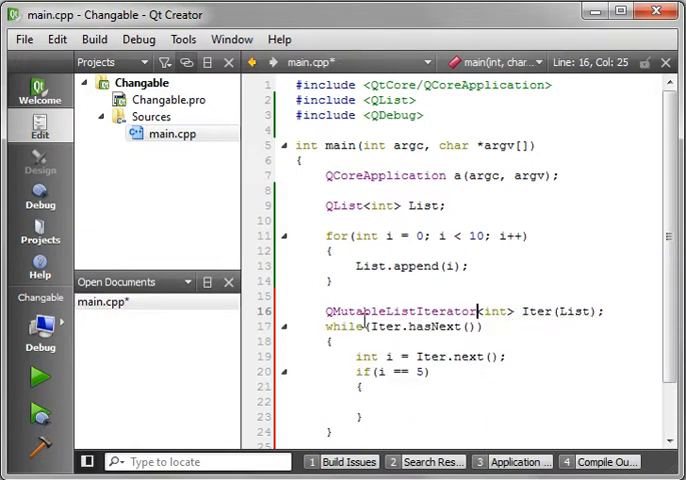
pyautogui.click(418, 356)
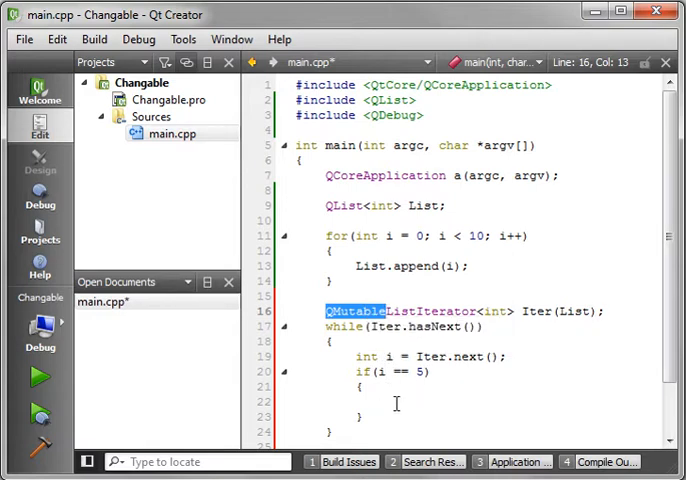
pyautogui.click(388, 402)
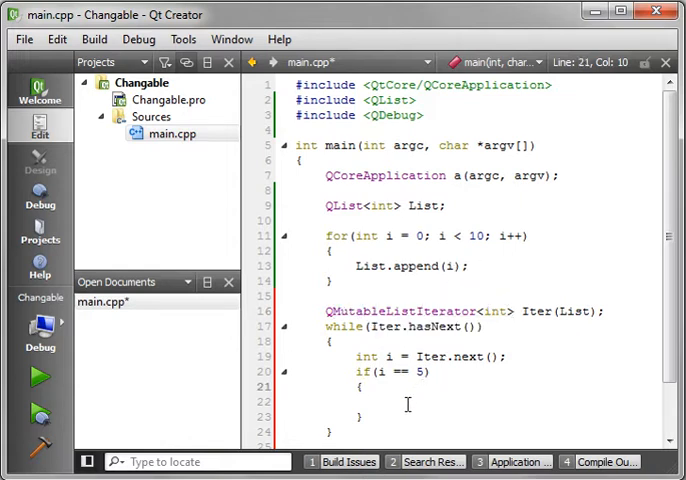
# Call Iter.remove(); inside the if(i == 5) block
pyautogui.write('i')
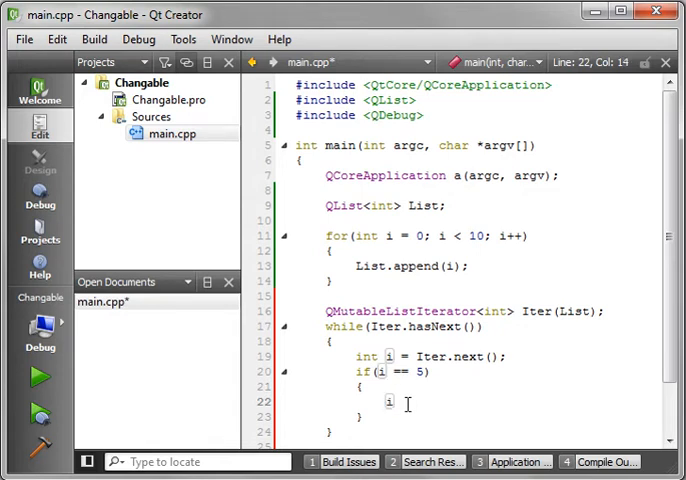
pyautogui.write('ter.remove();')
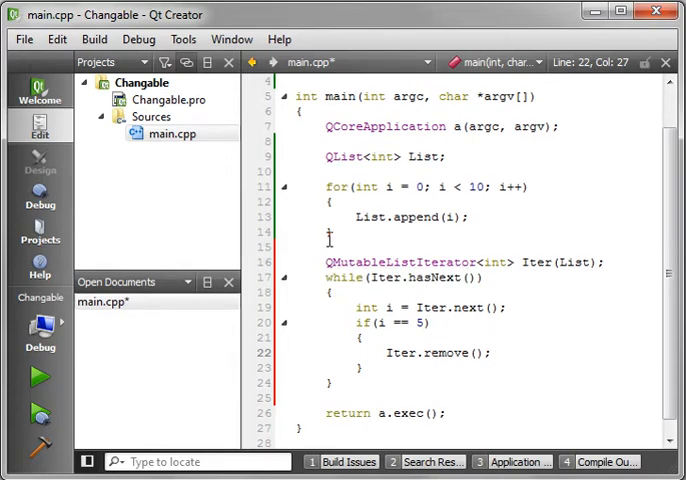
pyautogui.moveTo(375, 188)
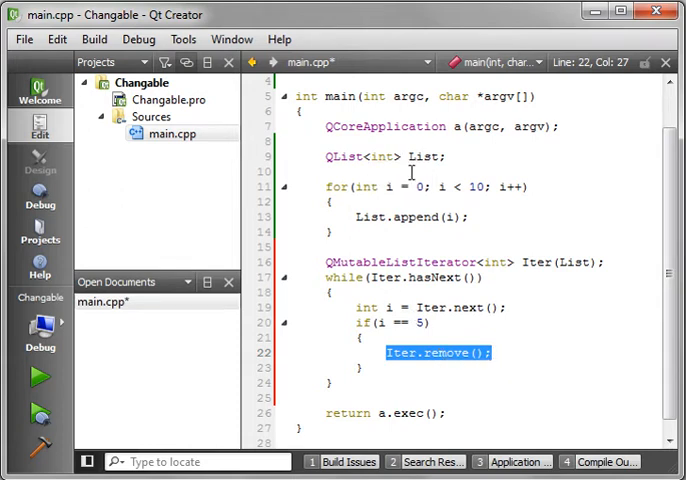
pyautogui.moveTo(490, 277)
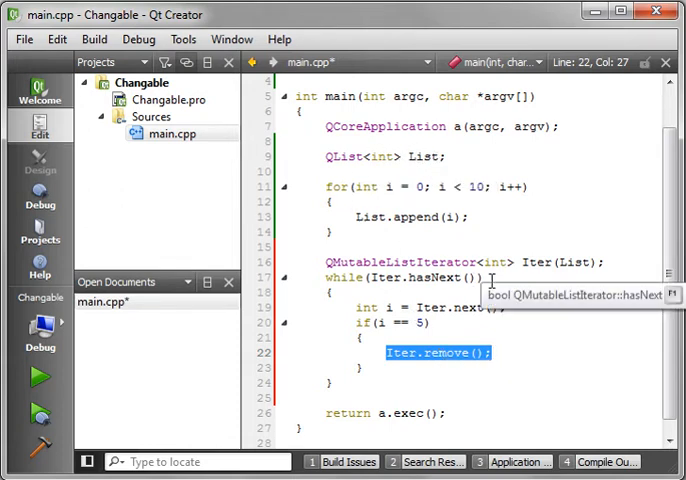
pyautogui.moveTo(446, 334)
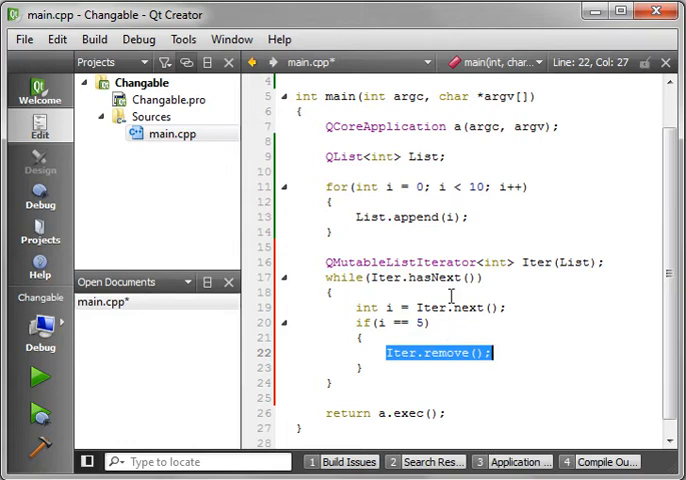
pyautogui.moveTo(360, 390)
pyautogui.write('w')
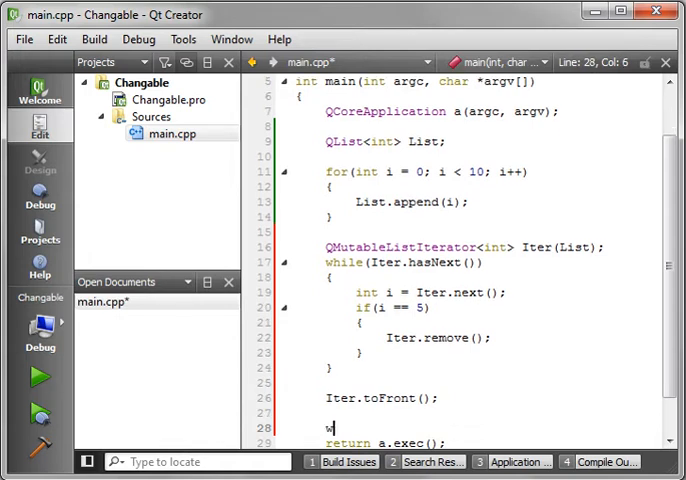
# Add a while(Iter.hasNext()) loop printing qDebug() << Iter.next(); after Iter.toFront()
pyautogui.write('hile(Ite')
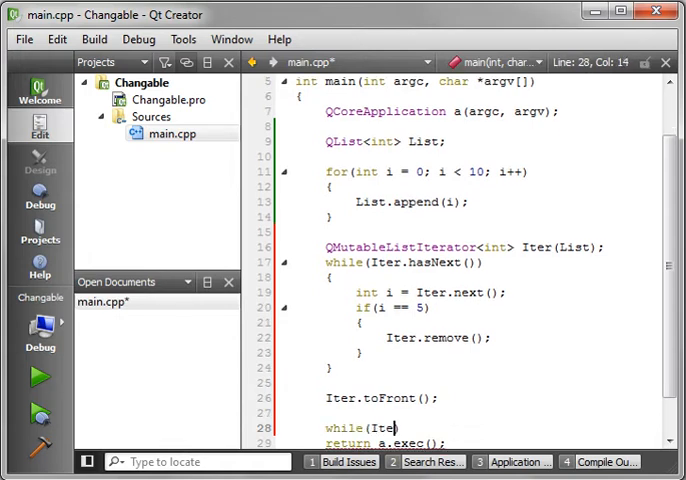
pyautogui.write('r.hasNext()')
pyautogui.write('{')
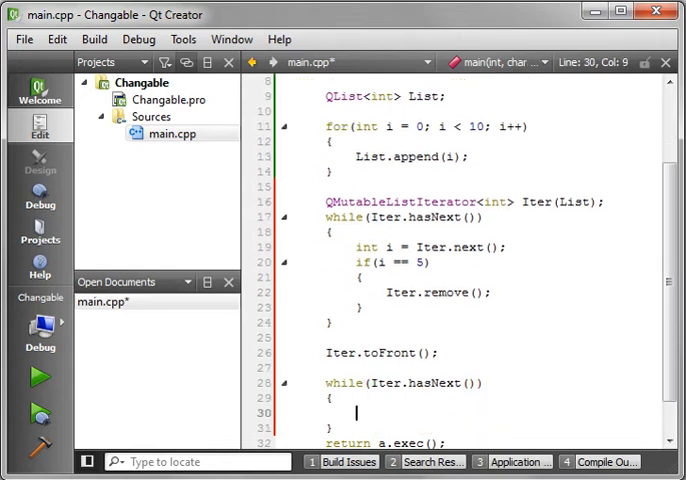
pyautogui.write('qDebug(')
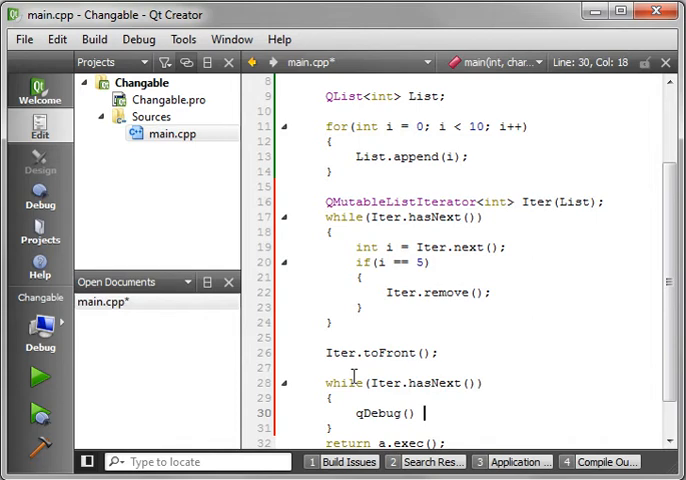
pyautogui.write('<< Iter.next();')
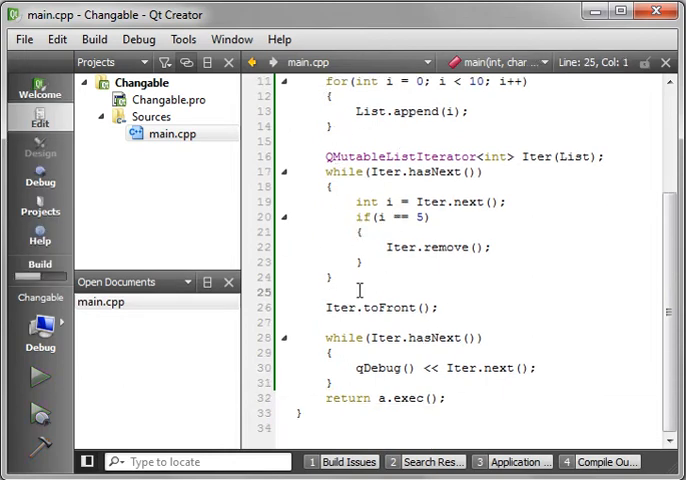
pyautogui.click(40, 375)
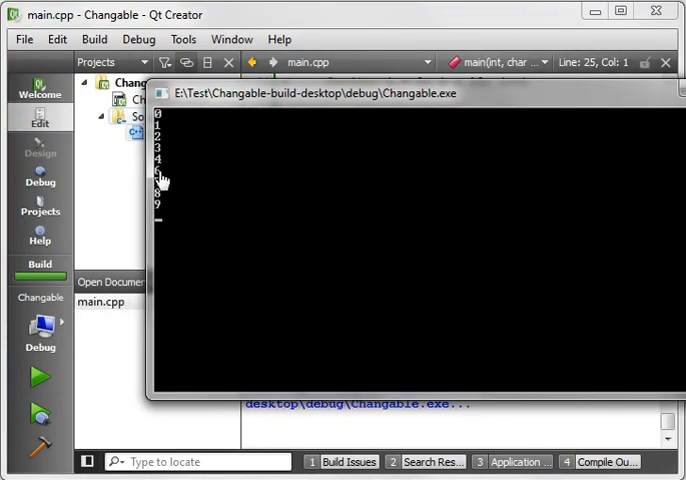
pyautogui.moveTo(495, 103)
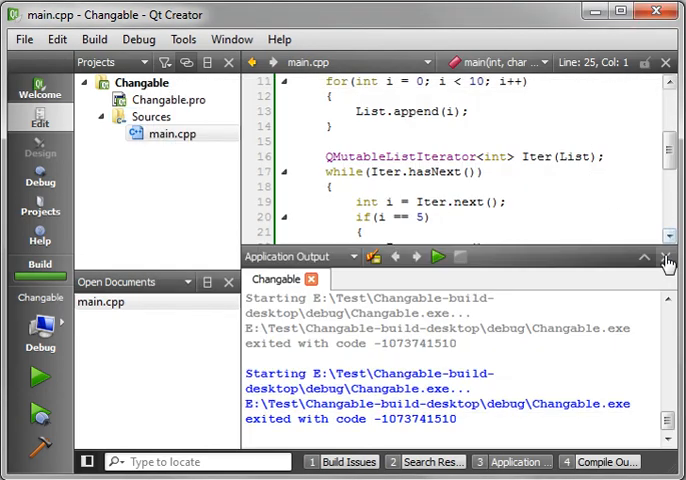
pyautogui.click(666, 257)
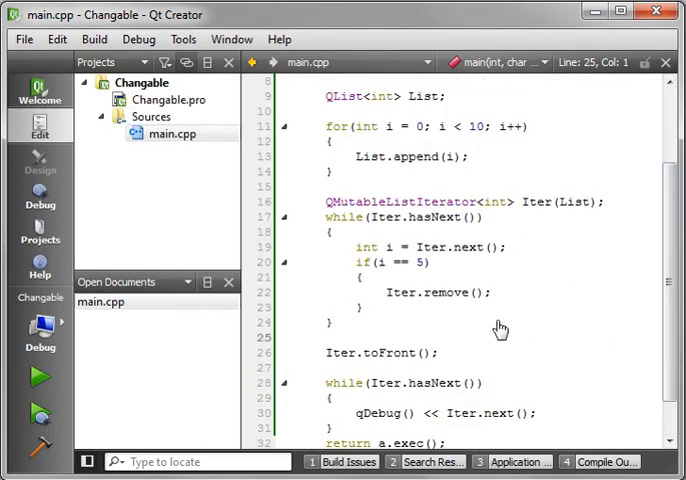
pyautogui.doubleClick(370, 156)
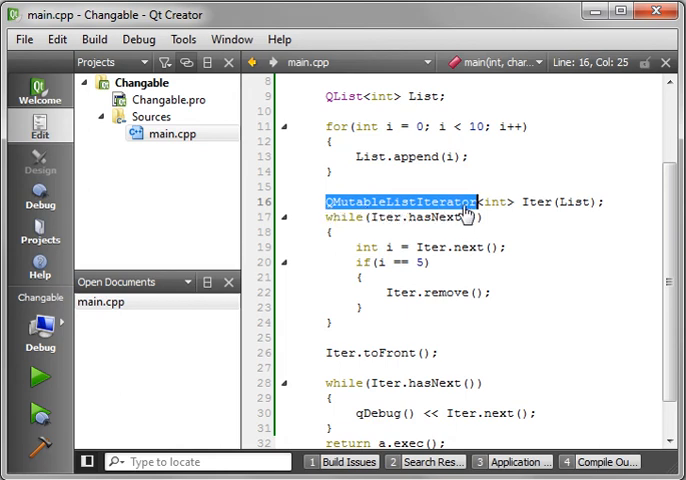
pyautogui.moveTo(475, 210)
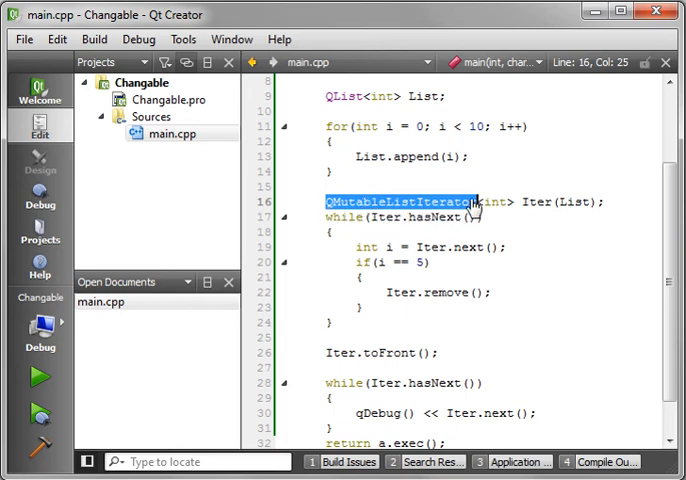